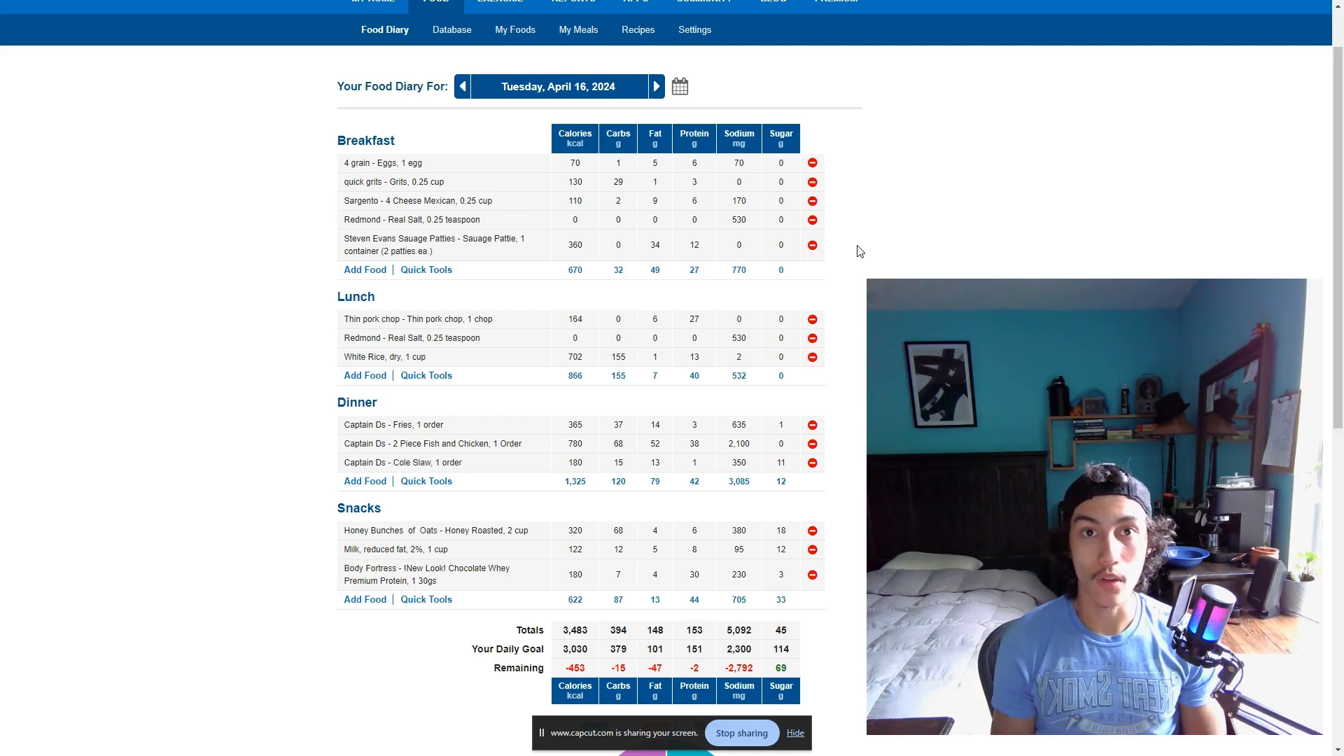
- Return to the MyFitnessPal food diary and show it full screen
scroll("up", 3)
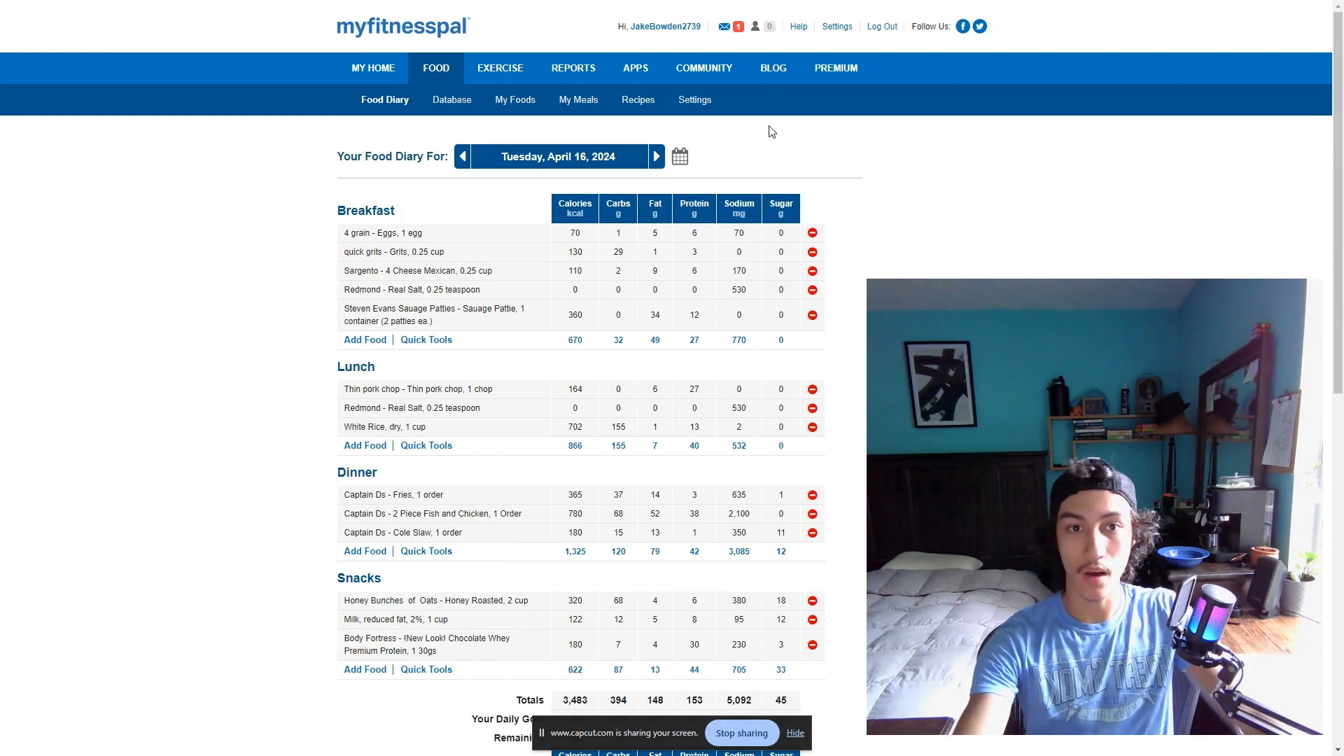
mouse_move(860, 221)
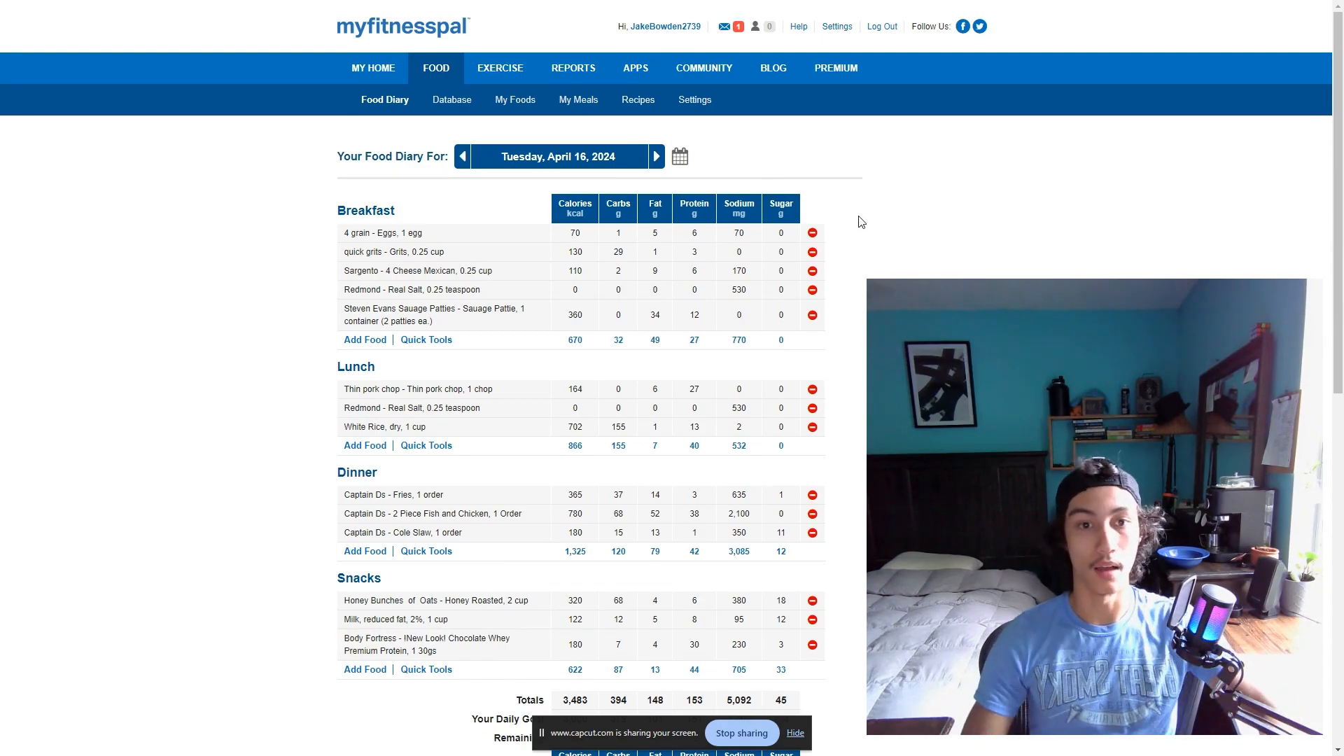
mouse_move(948, 246)
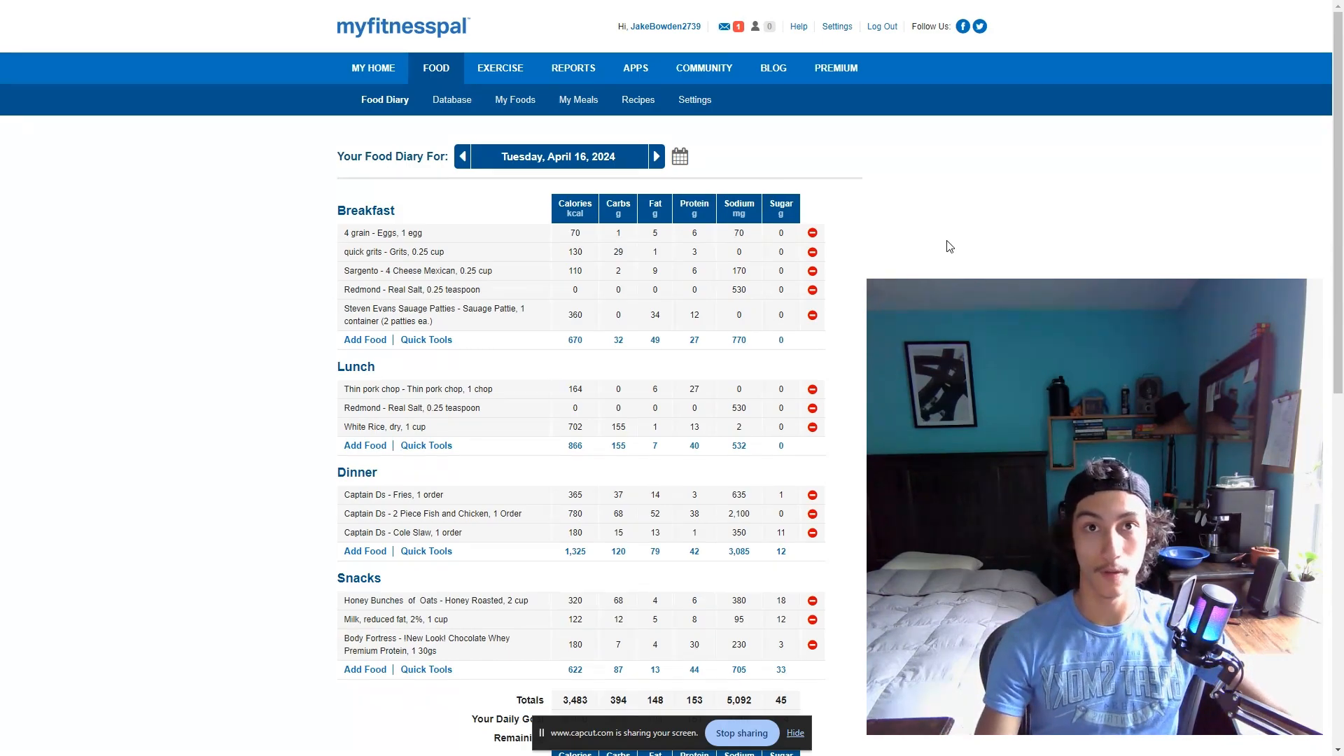
scroll("down", 3)
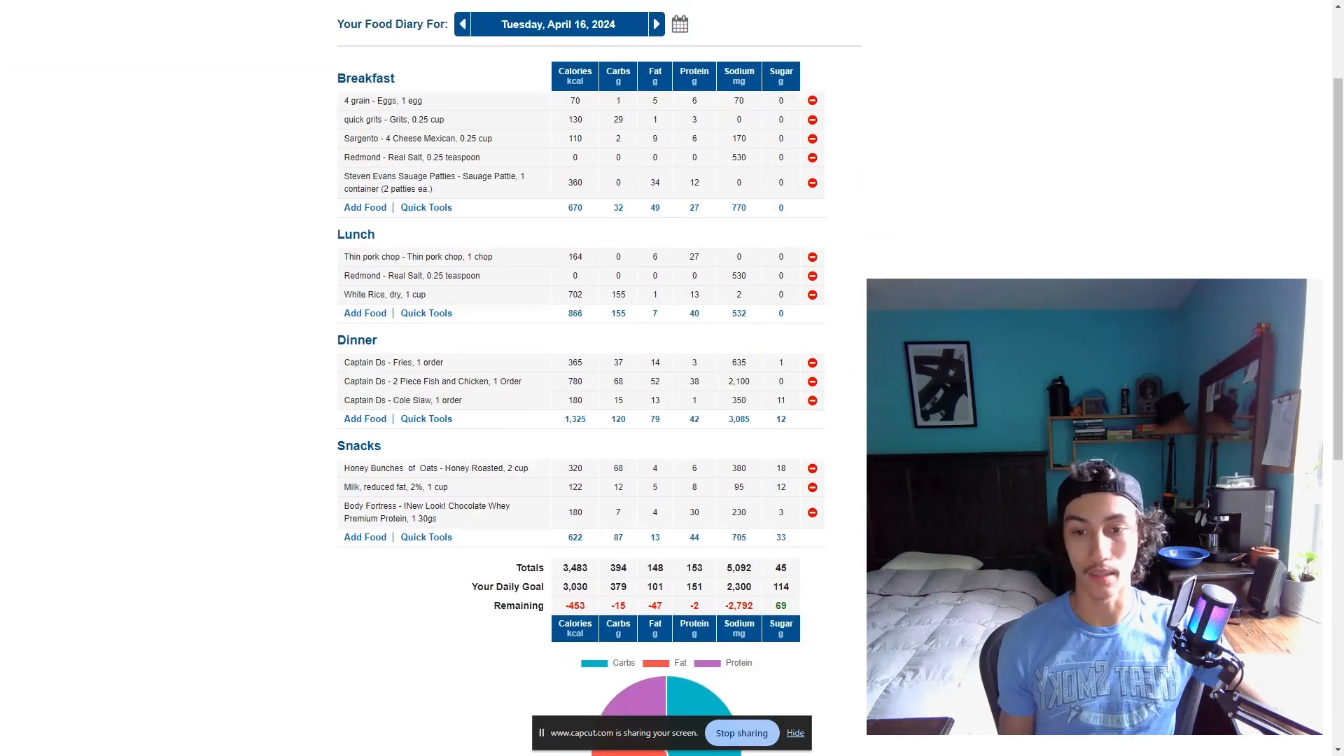
scroll("up", 3)
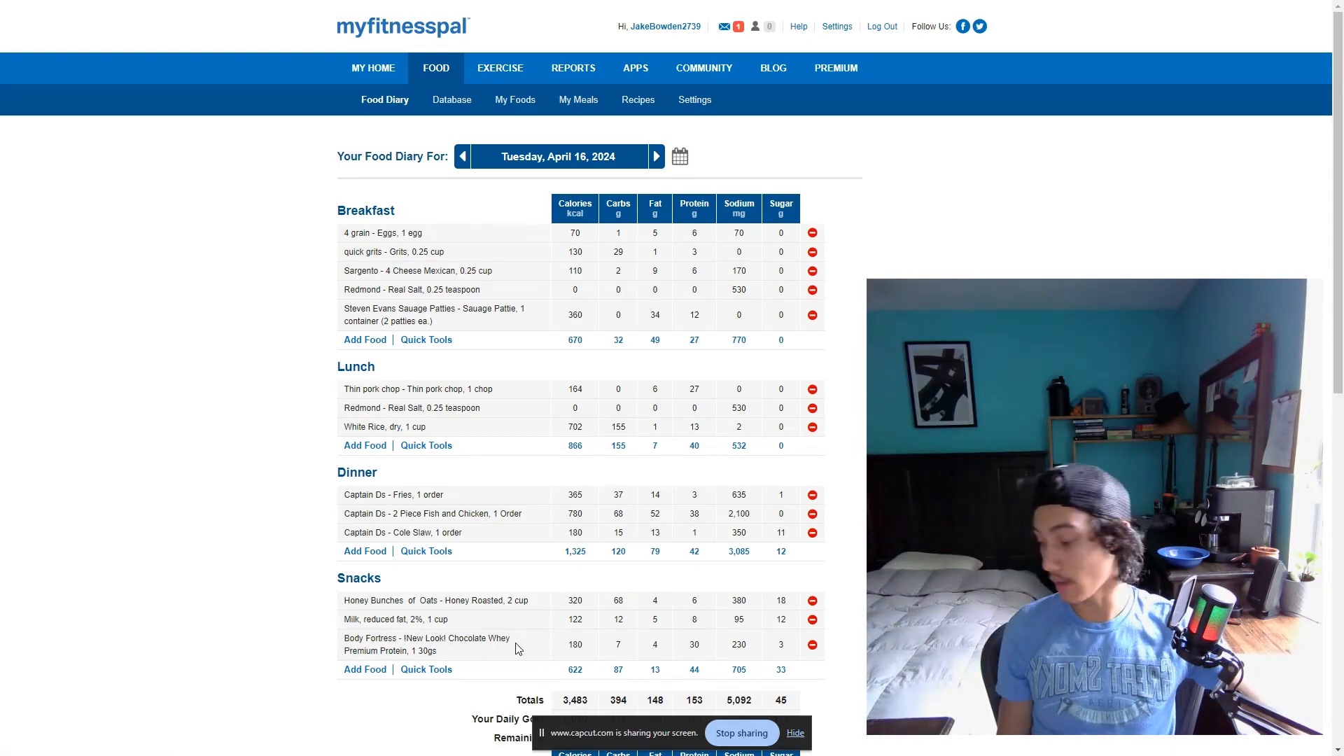
mouse_move(469, 611)
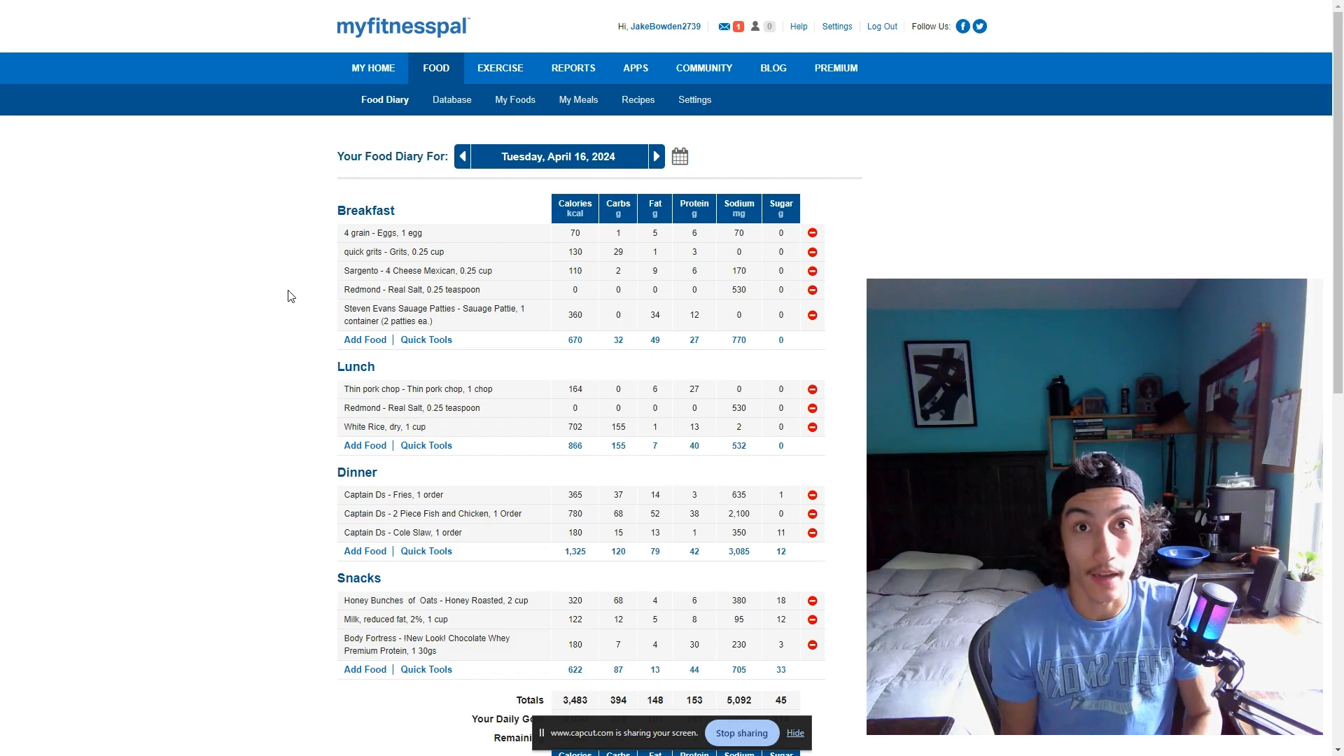
mouse_move(673, 254)
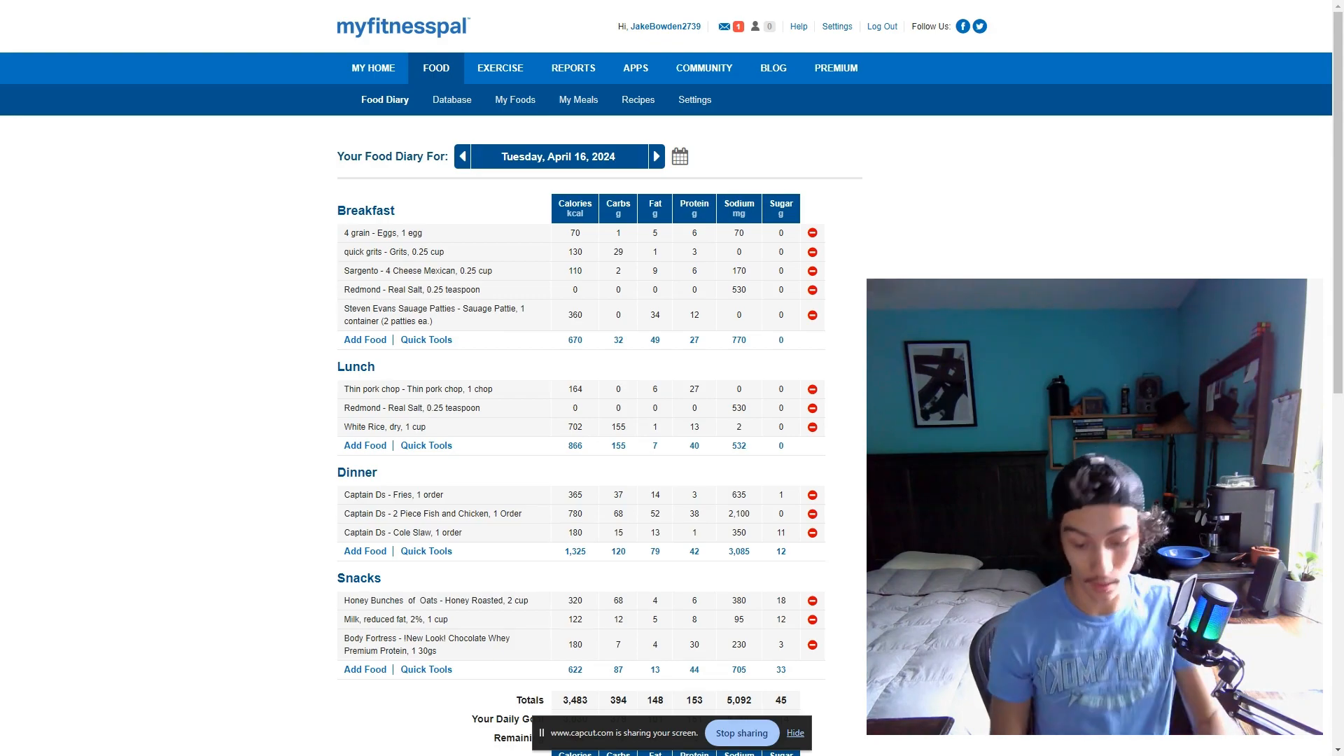
mouse_move(440, 5)
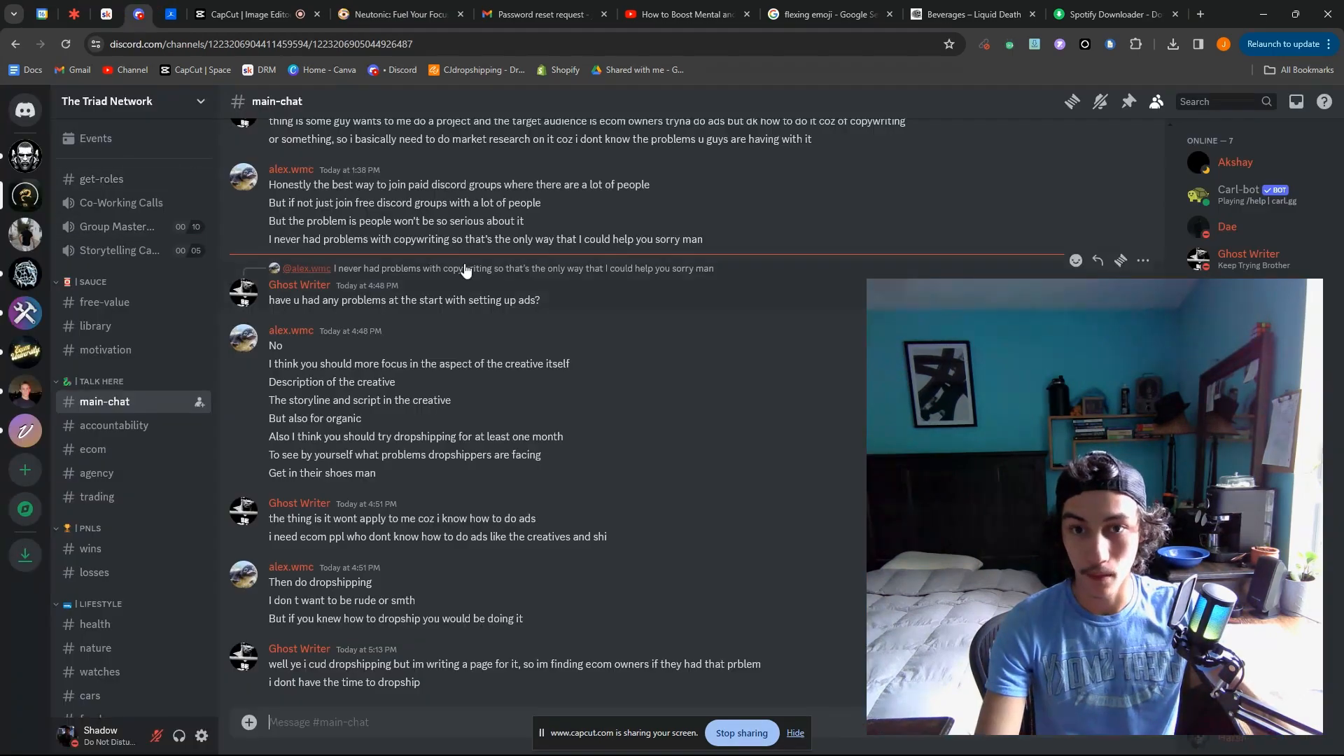
left_click(249, 14)
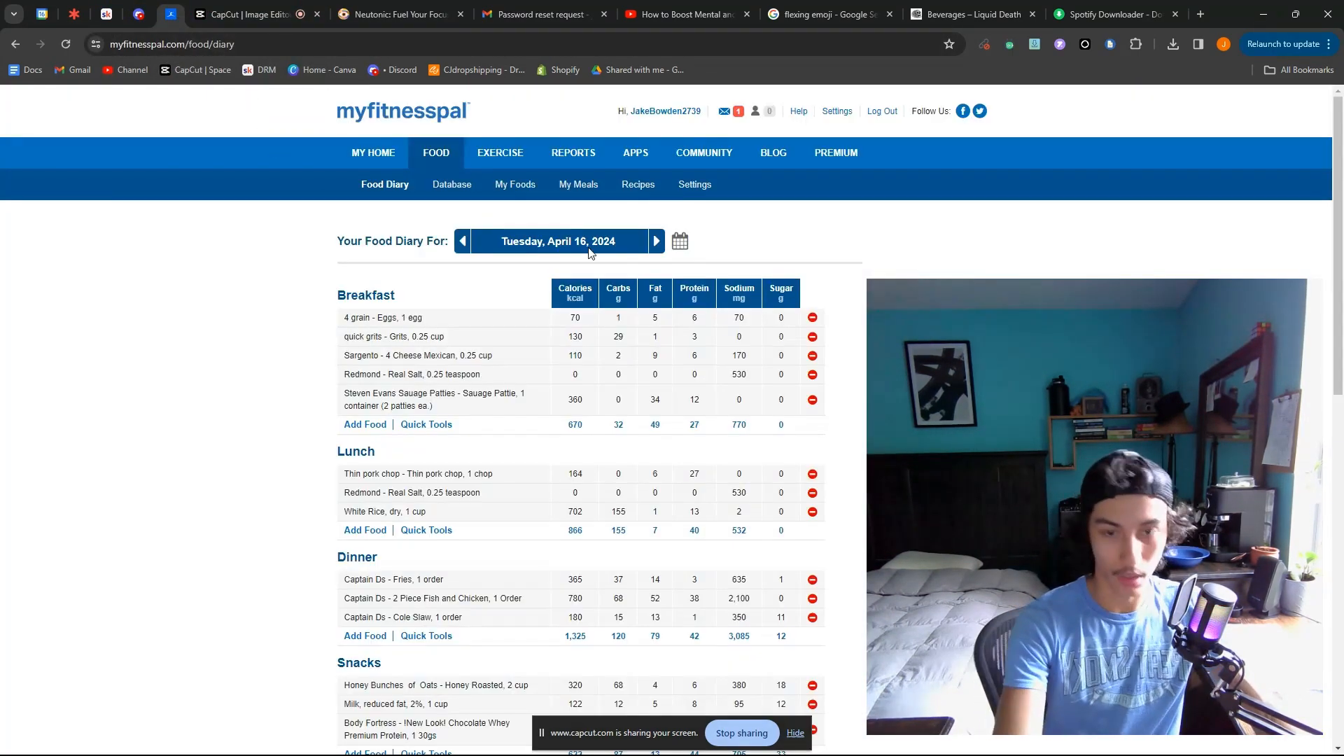
key("F11")
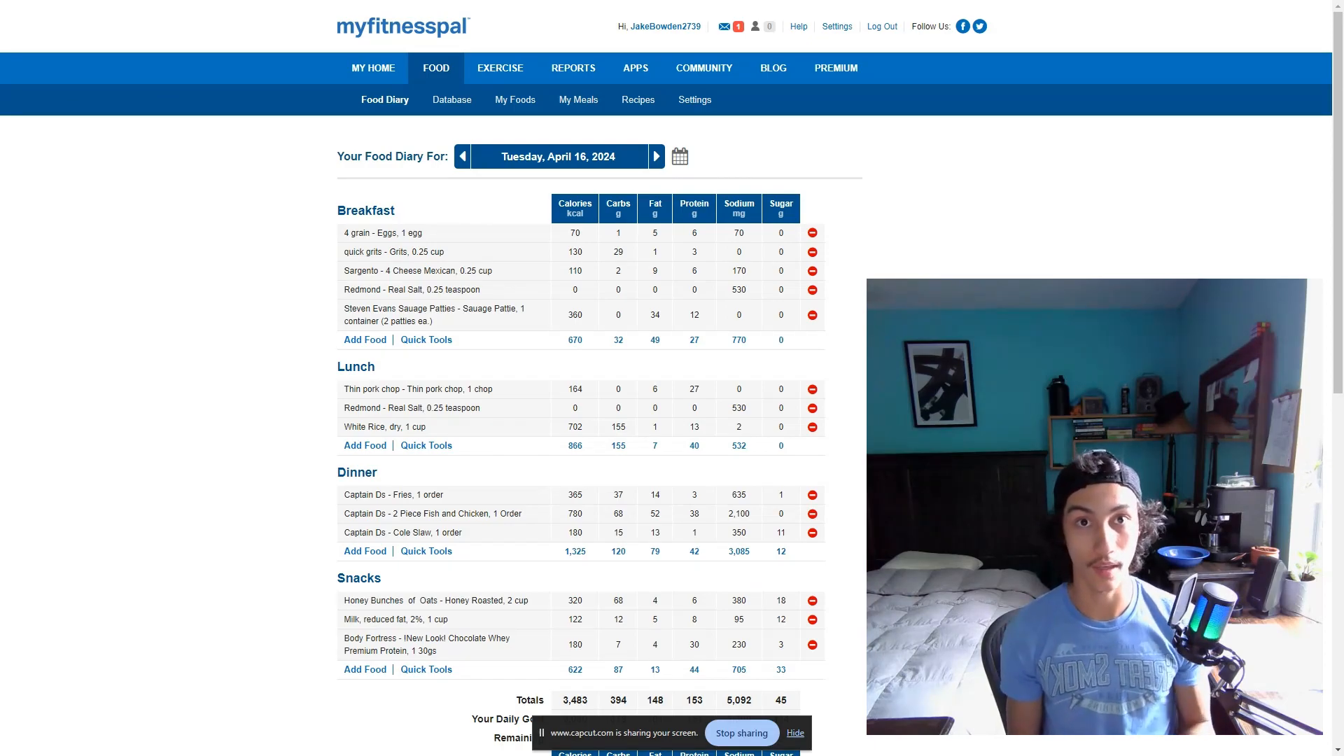
mouse_move(599, 332)
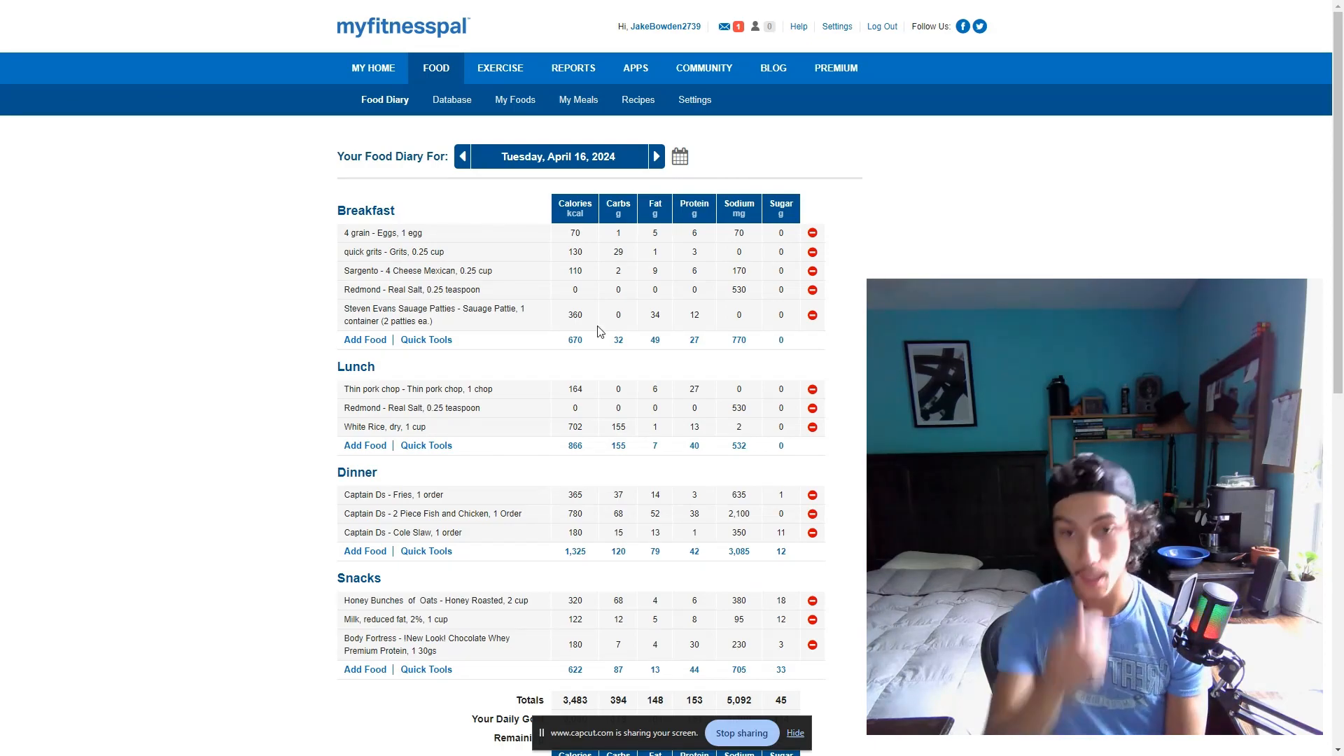
scroll("down", 3)
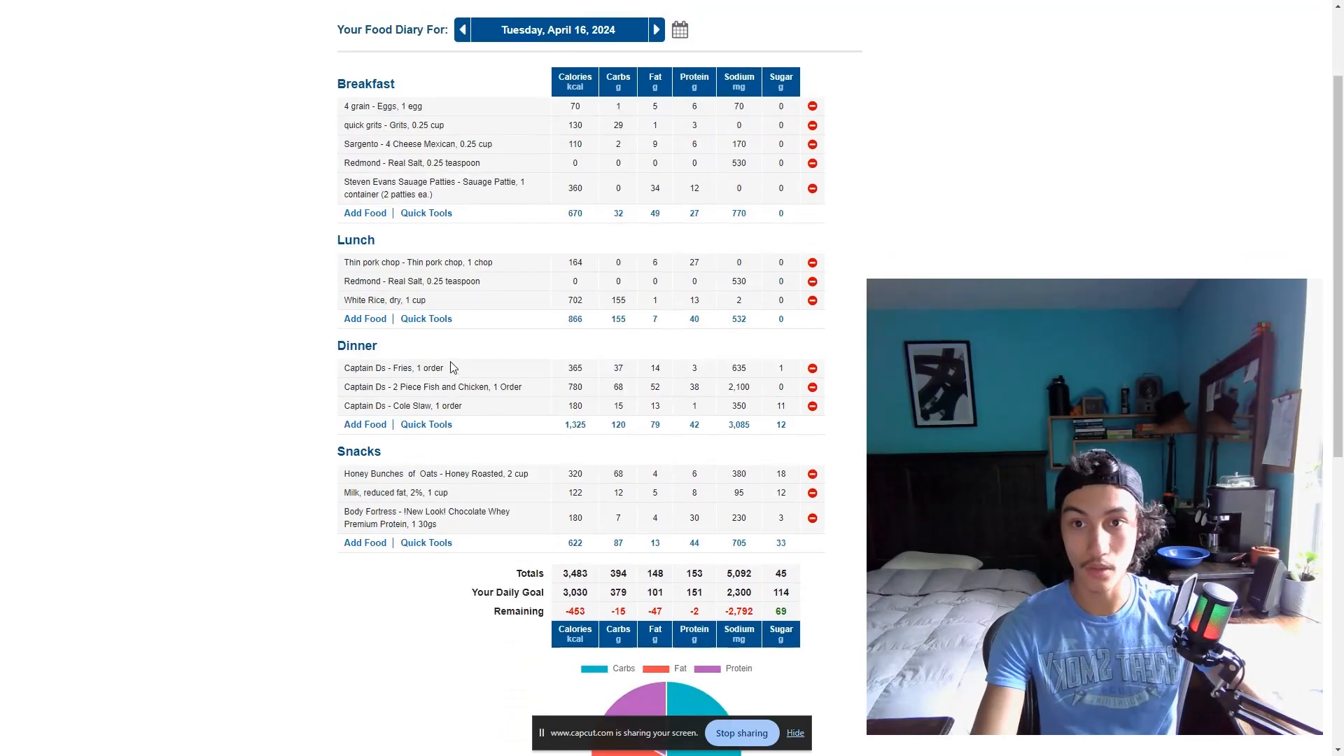
scroll("up", 3)
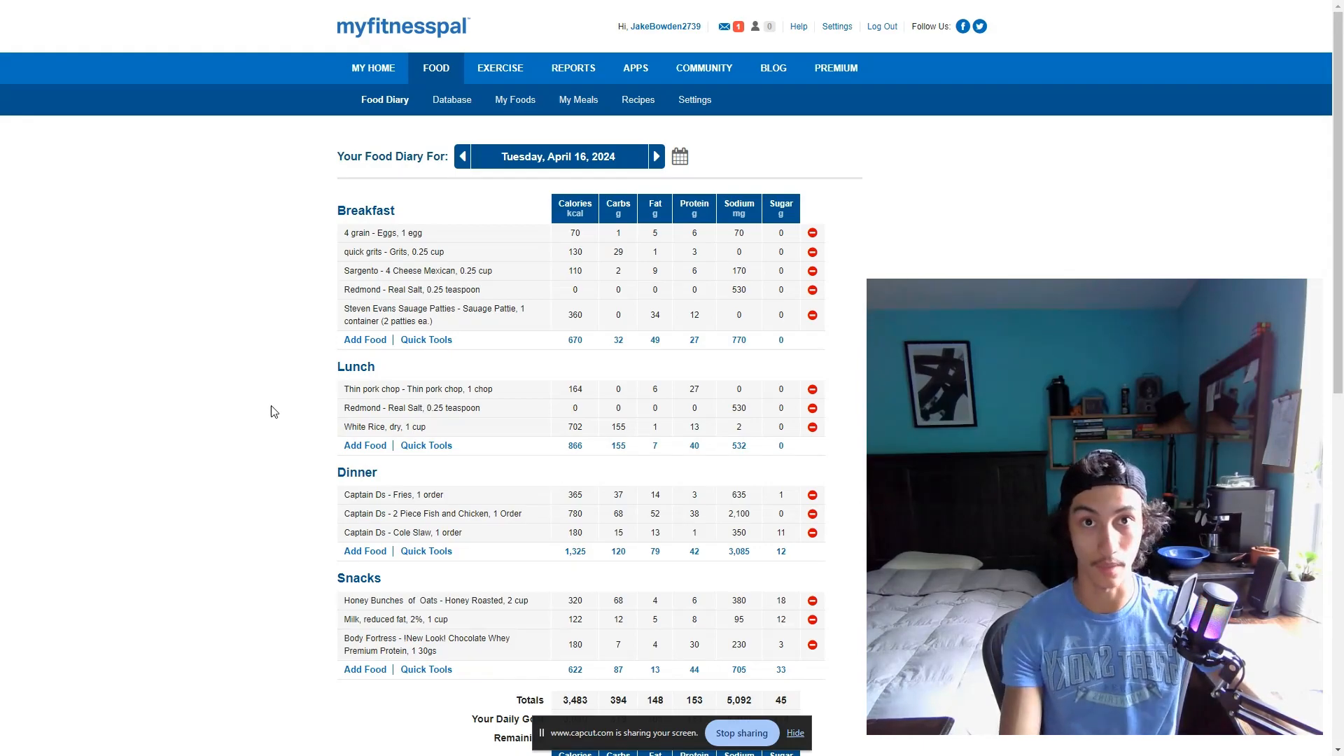
mouse_move(238, 411)
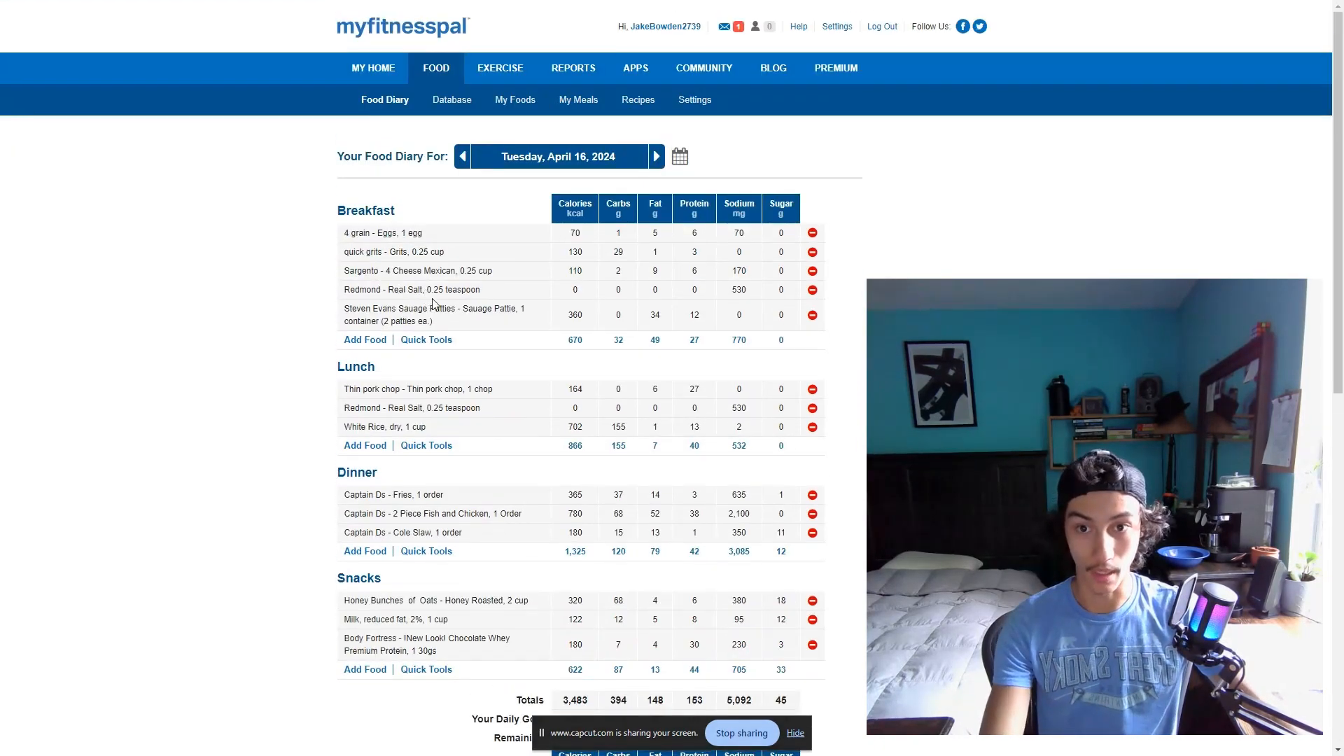
mouse_move(287, 374)
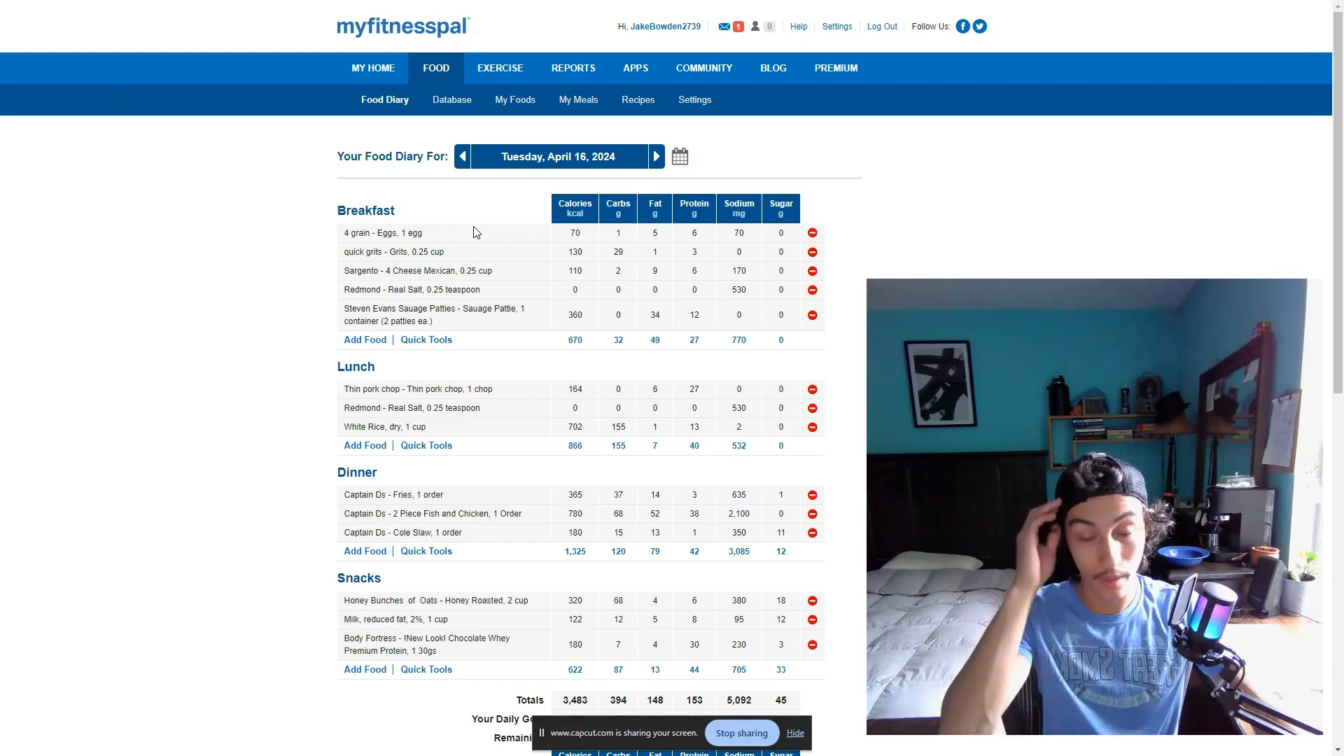
mouse_move(470, 233)
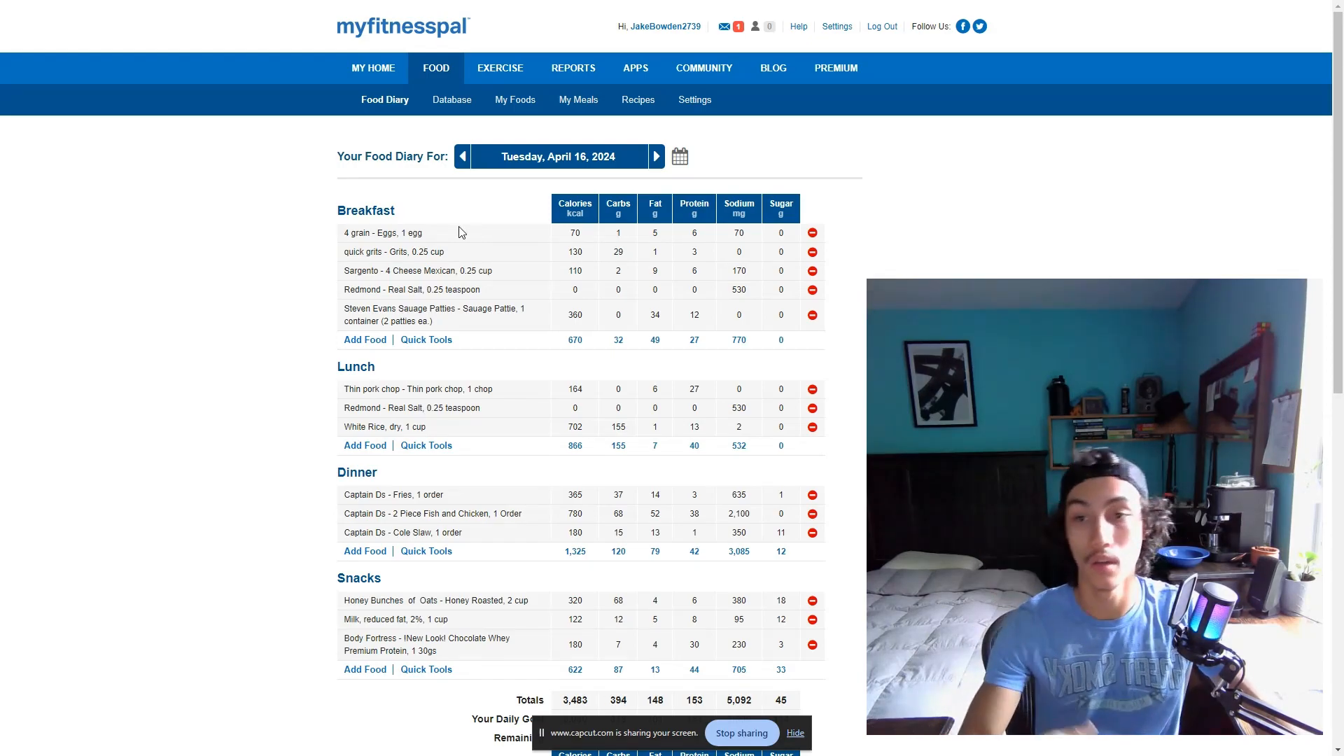
mouse_move(276, 274)
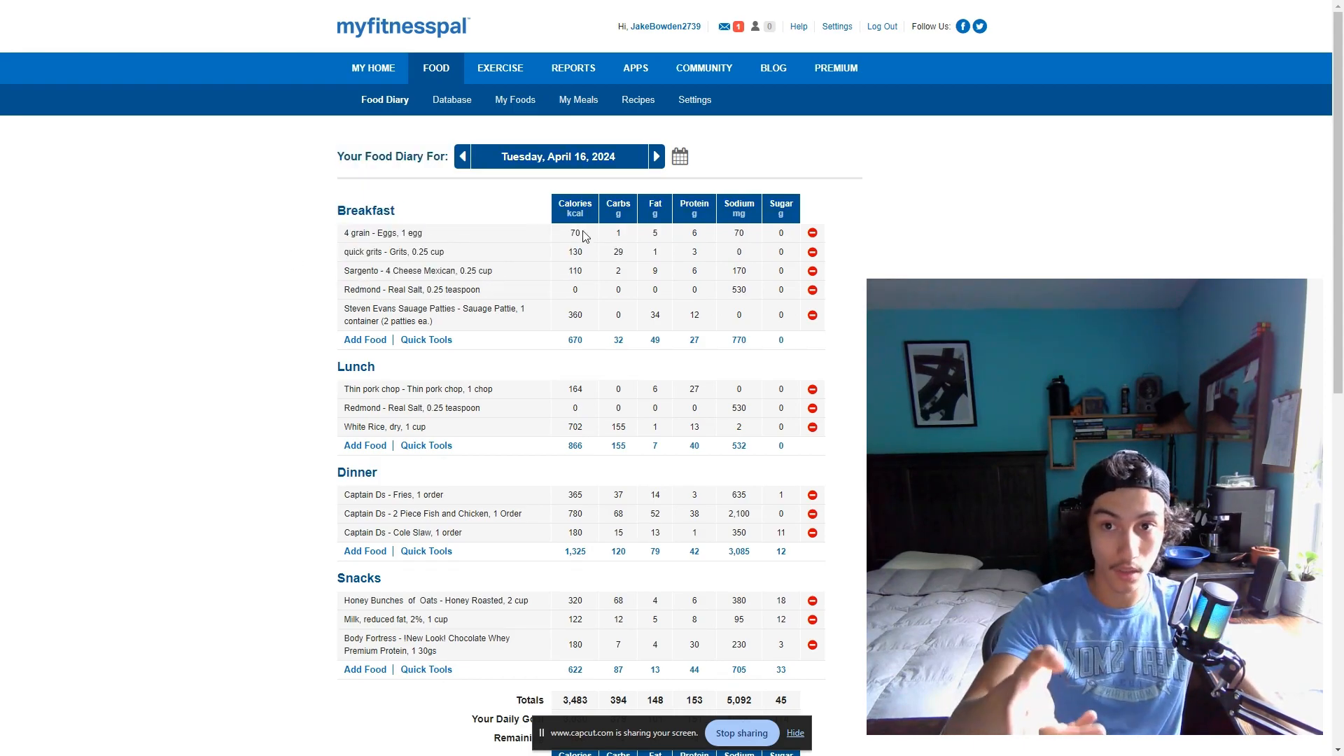
mouse_move(516, 283)
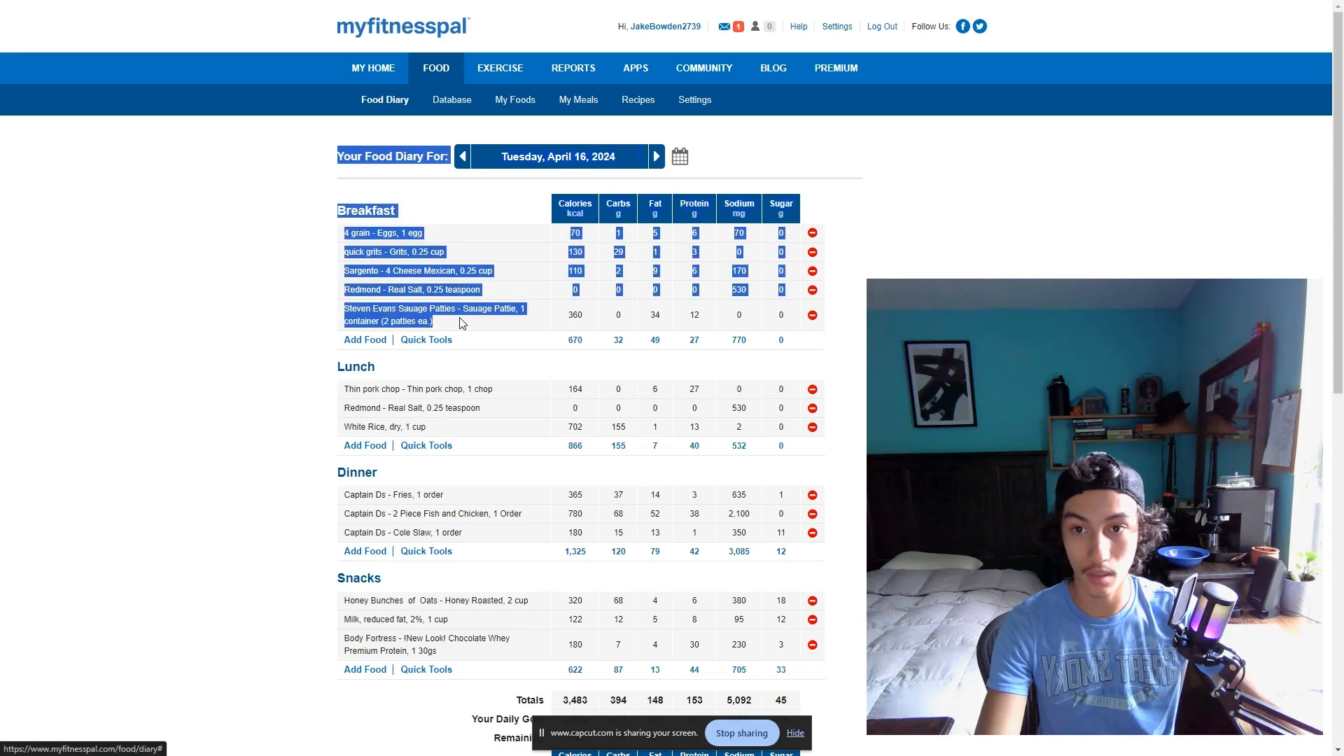
- Quick-add 17 oz under Water Consumption, bringing the day's water to 117 oz
scroll("down", 3)
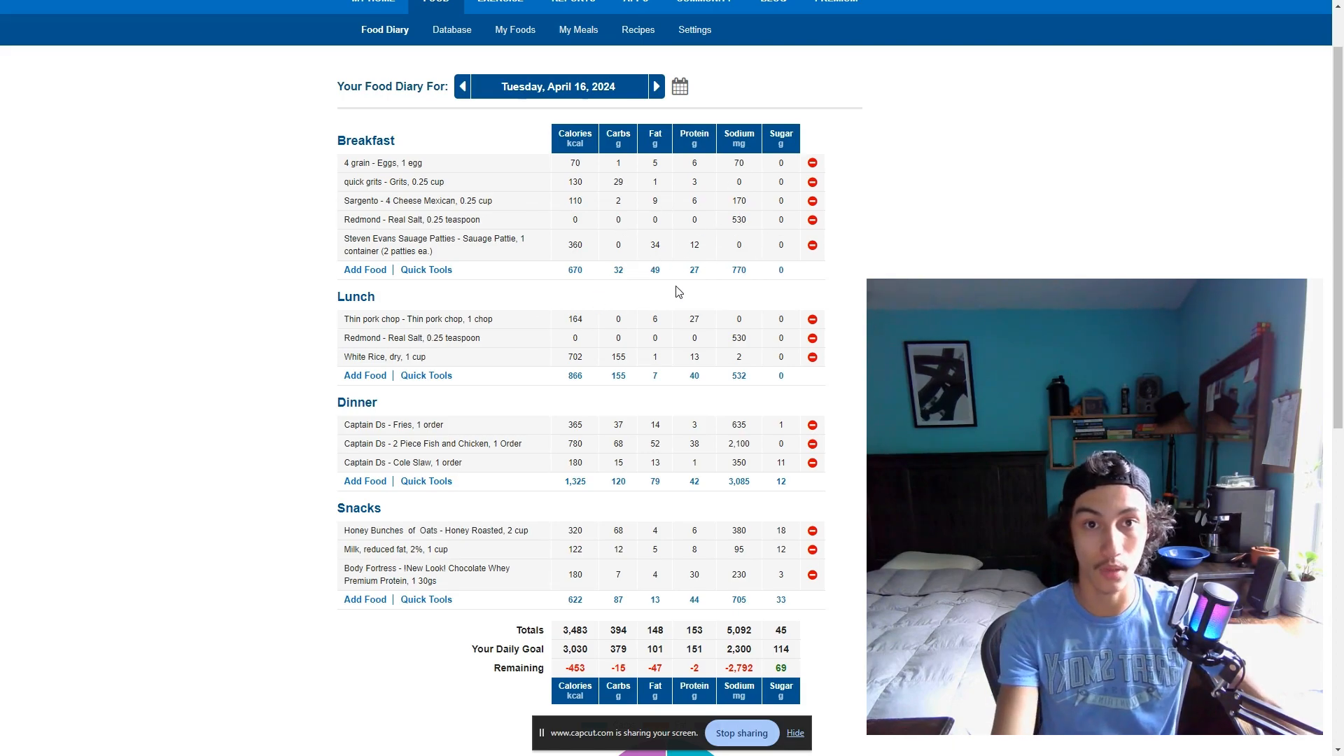
scroll("down", 3)
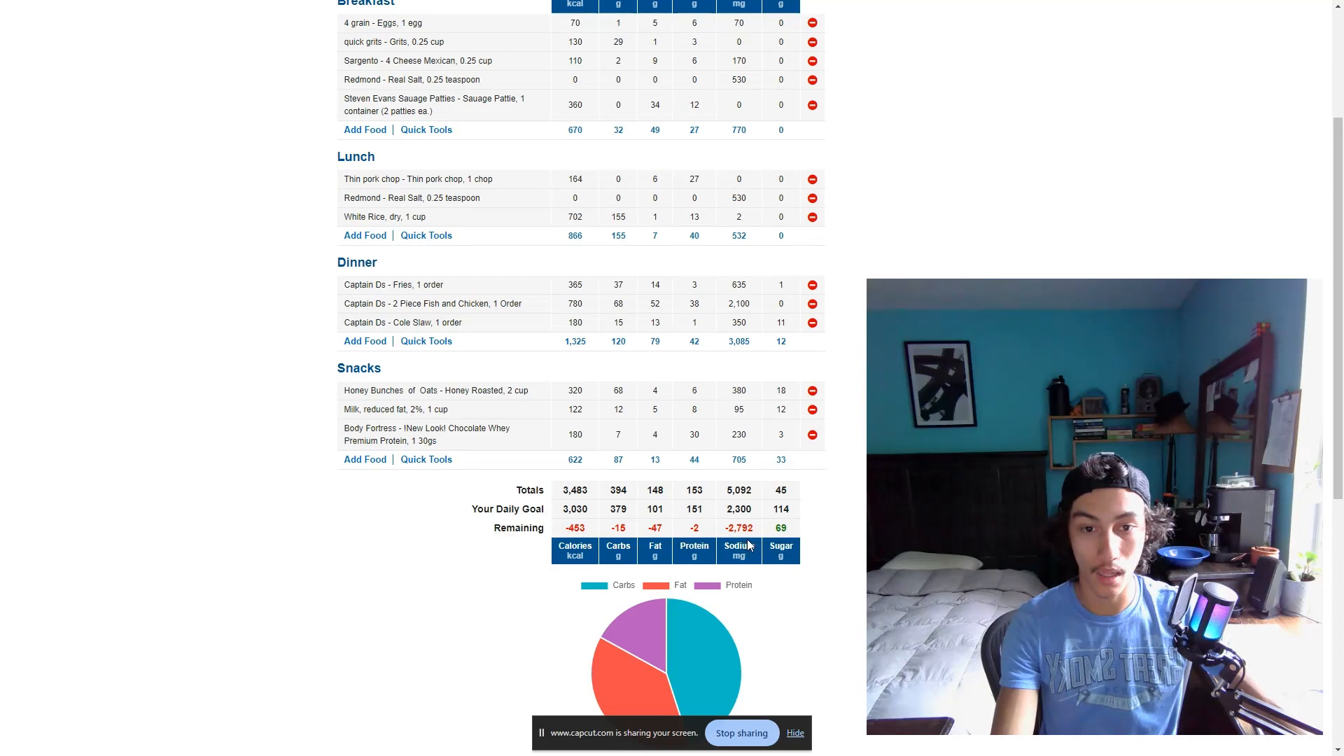
scroll("down", 3)
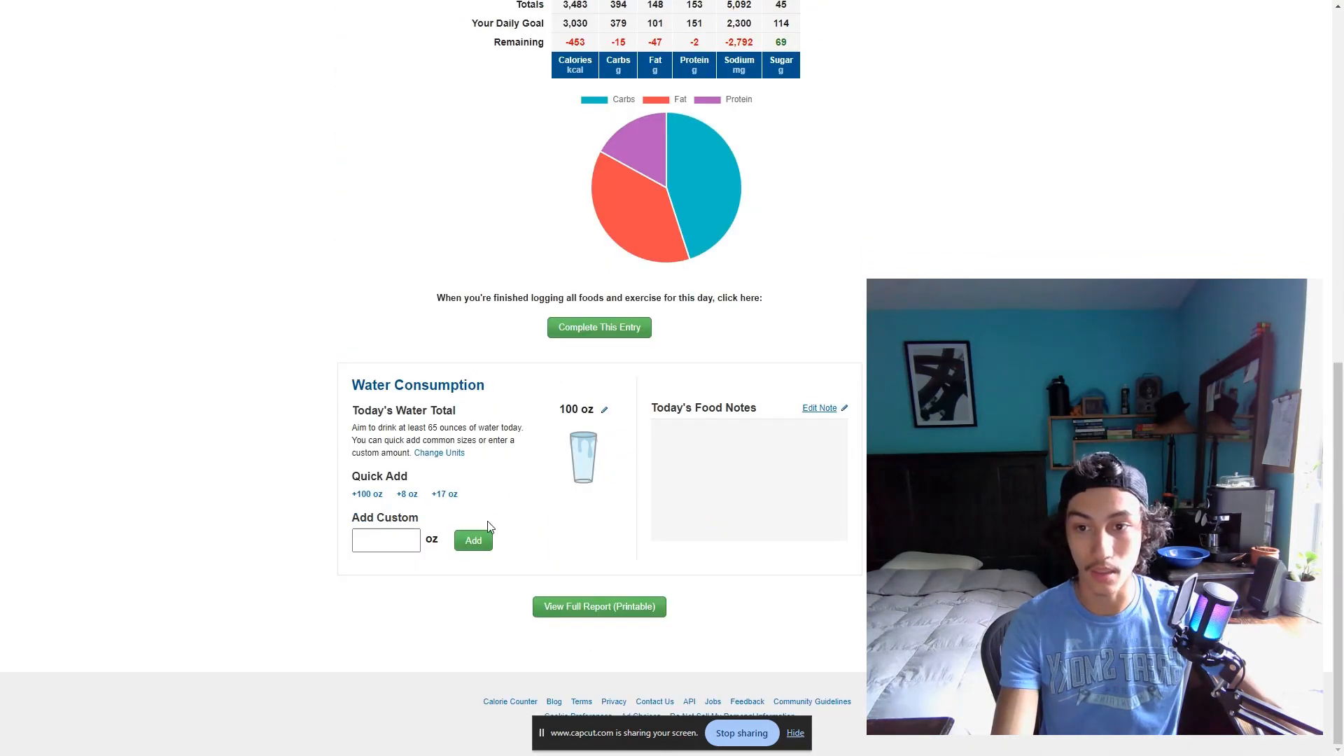
scroll("up", 3)
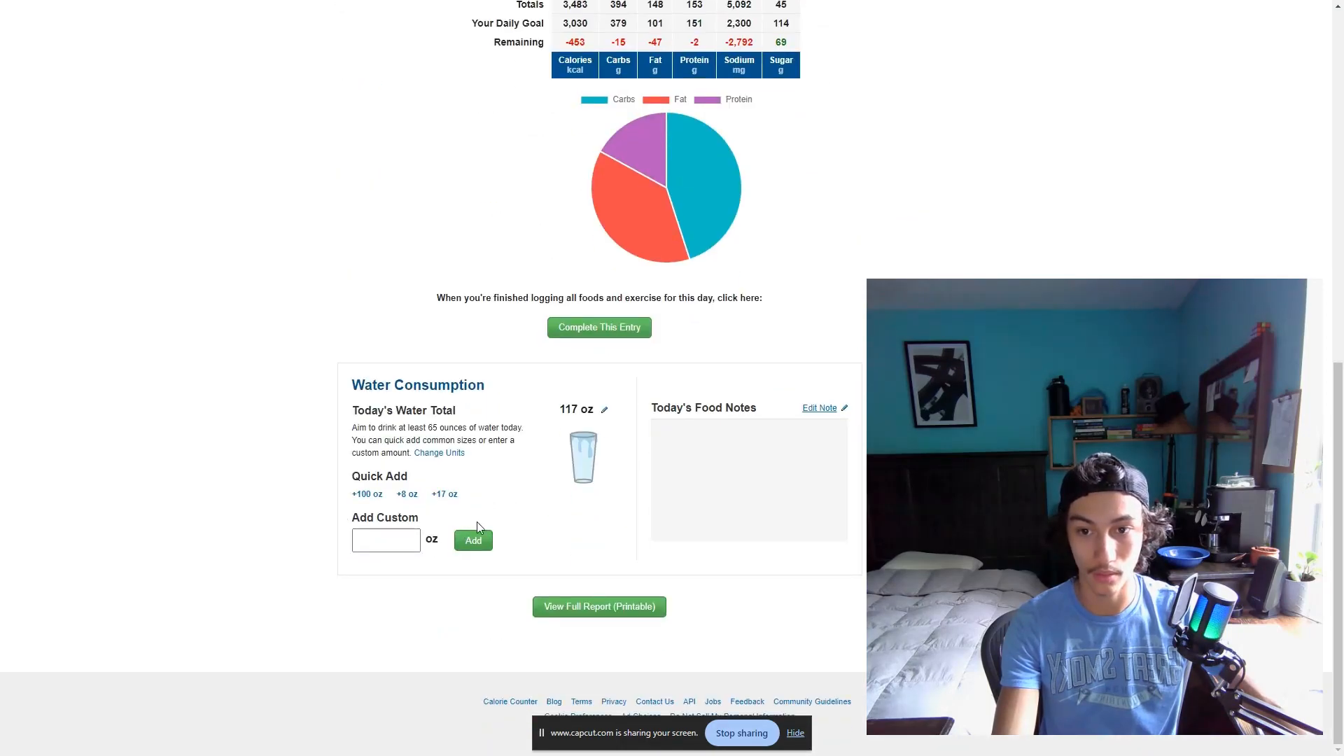
scroll("up", 3)
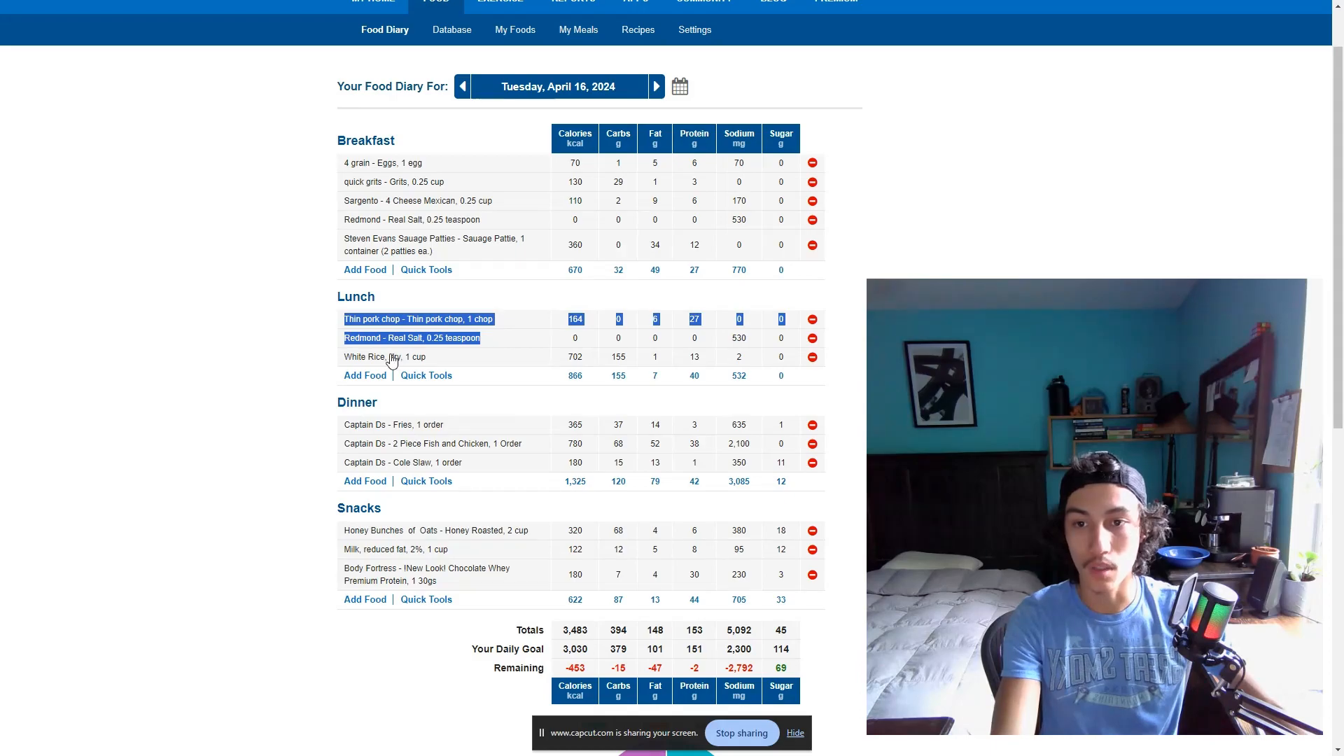
scroll("up", 3)
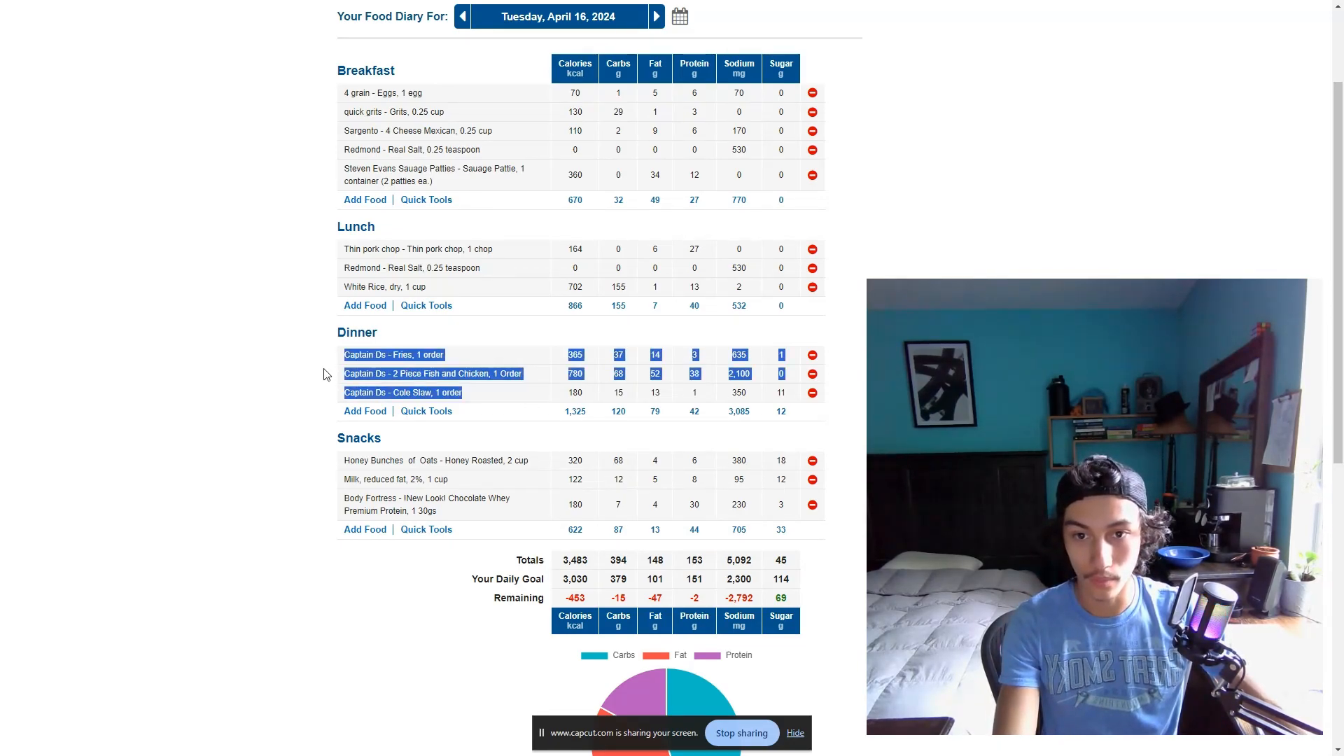
scroll("down", 3)
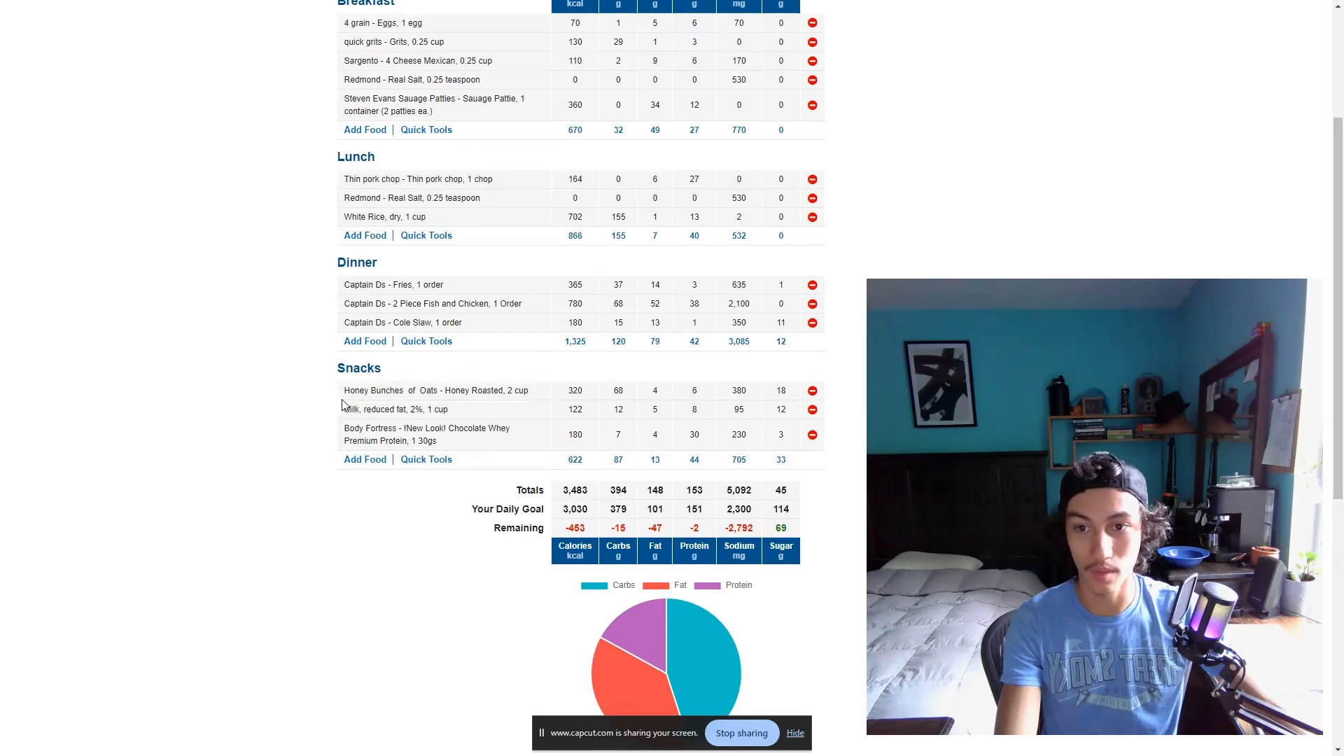
mouse_move(325, 443)
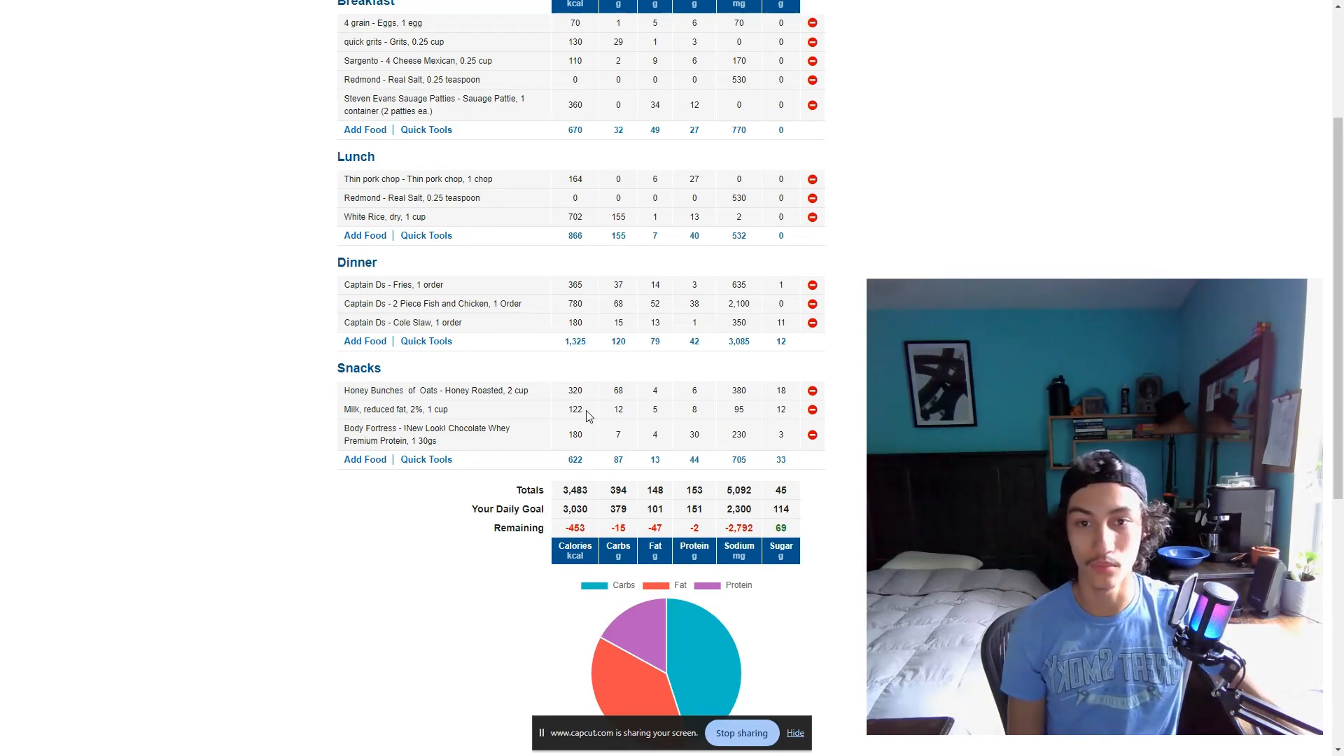
mouse_move(723, 409)
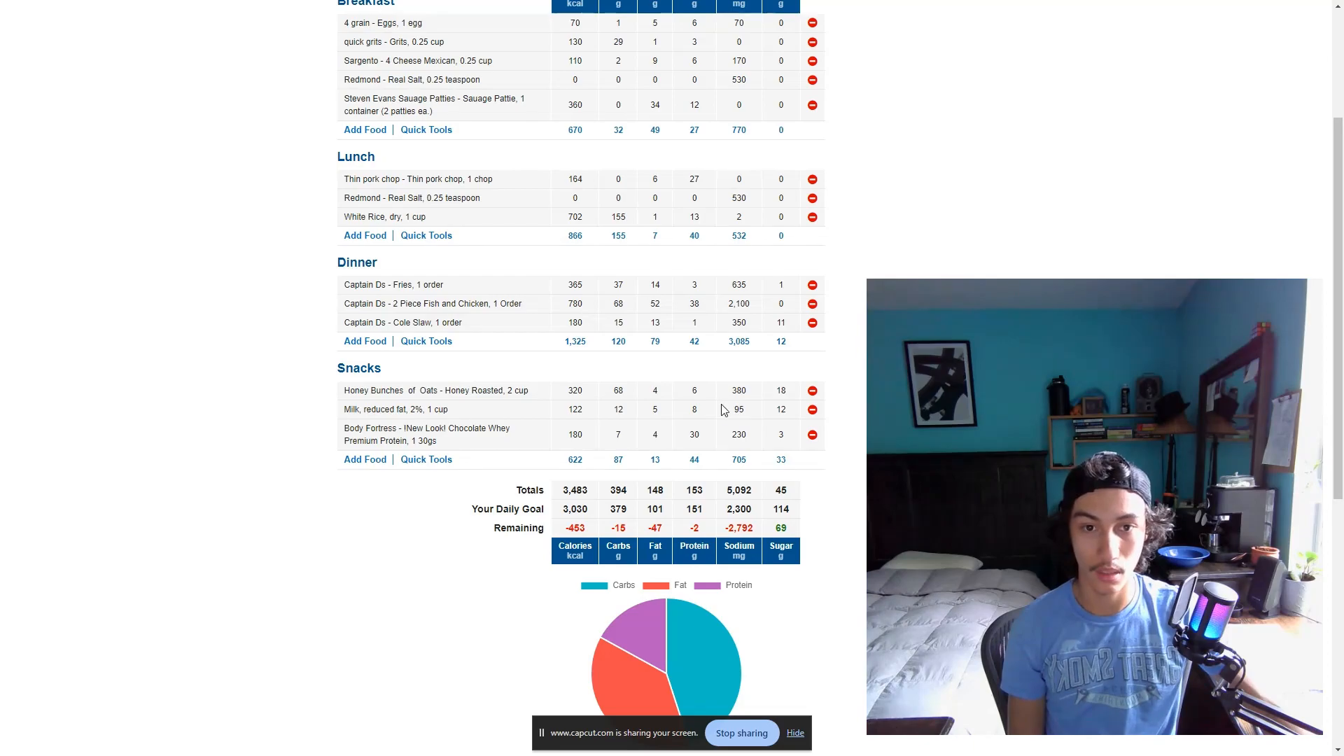
scroll("up", 3)
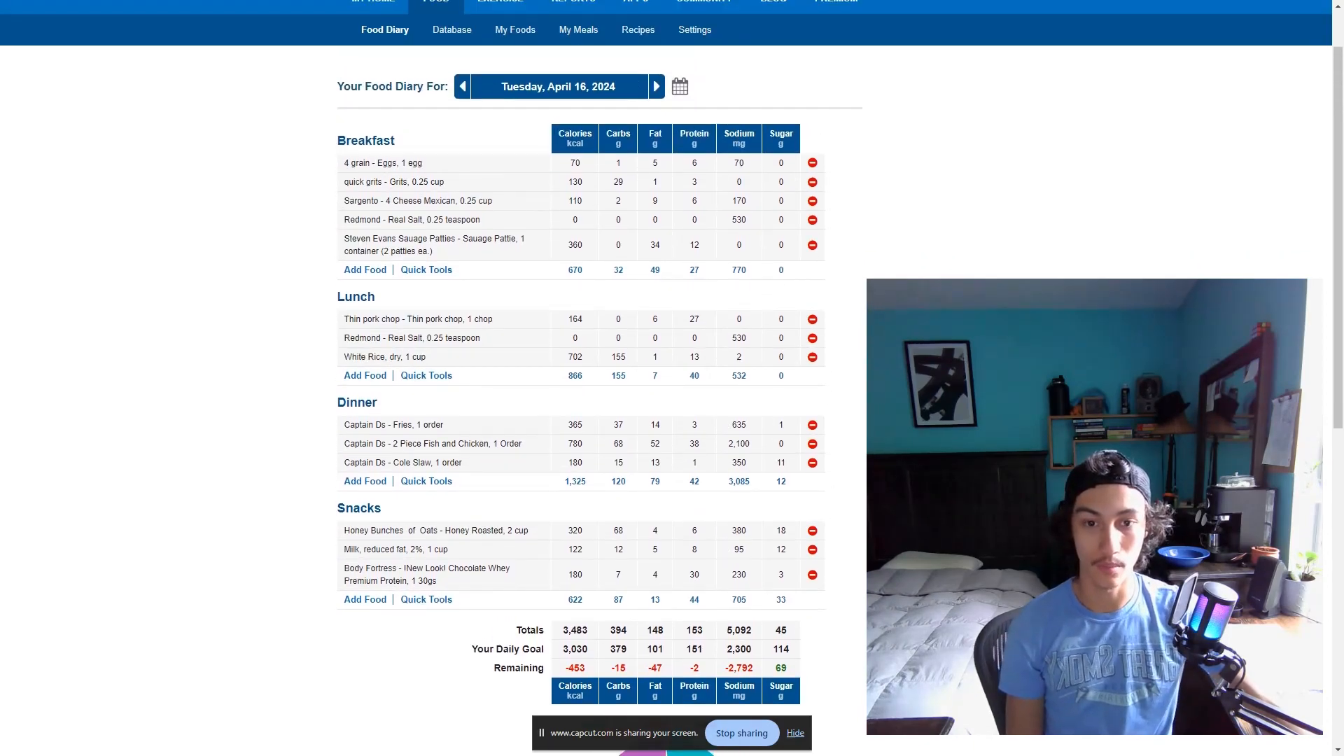